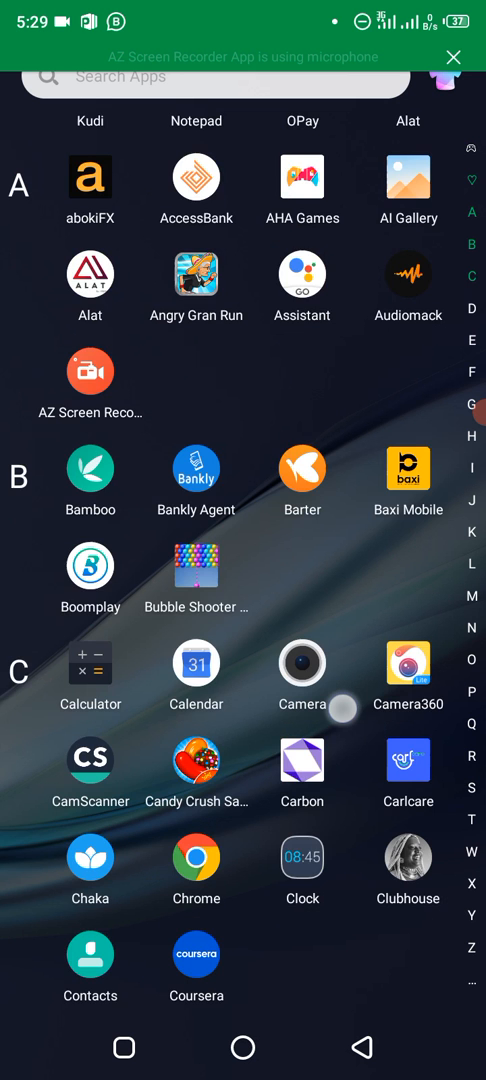
# - Scroll the app drawer to locate and launch the Flutterwave POS app
pyautogui.scroll(-3)
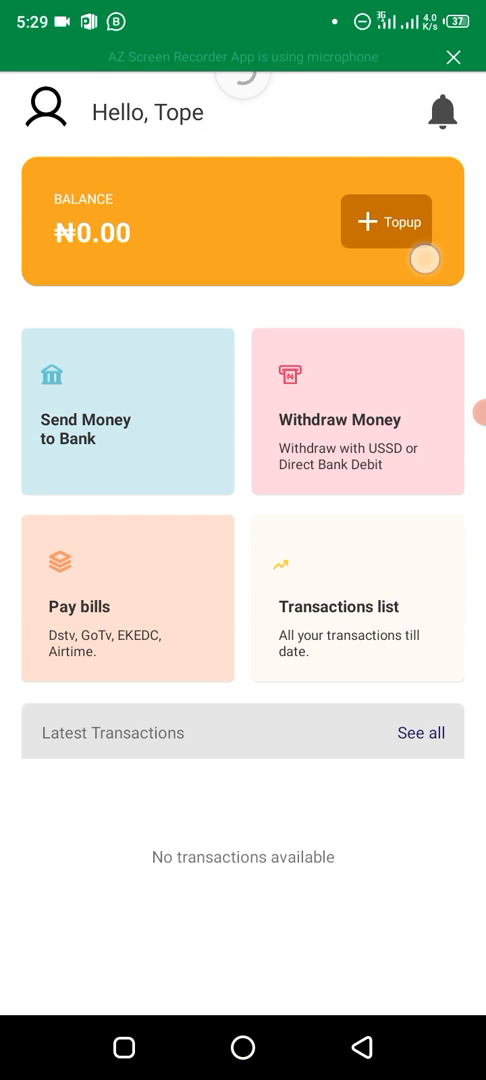
# - Bring up the Top Up Wallet options from the balance card's Topup button
pyautogui.click(384, 220)
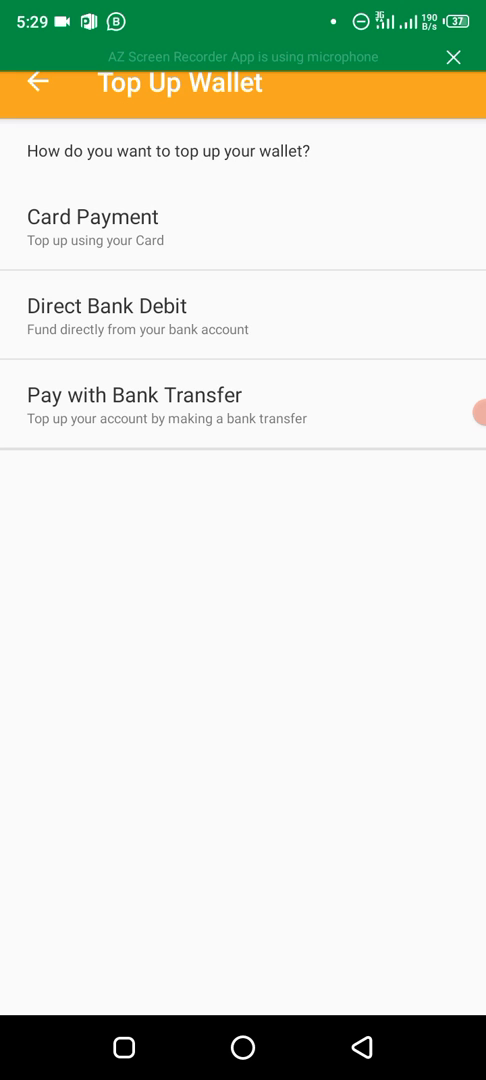
# - Choose Card Payment, enter a ₦200 top-up amount and continue to the Pay with Card form
pyautogui.click(244, 216)
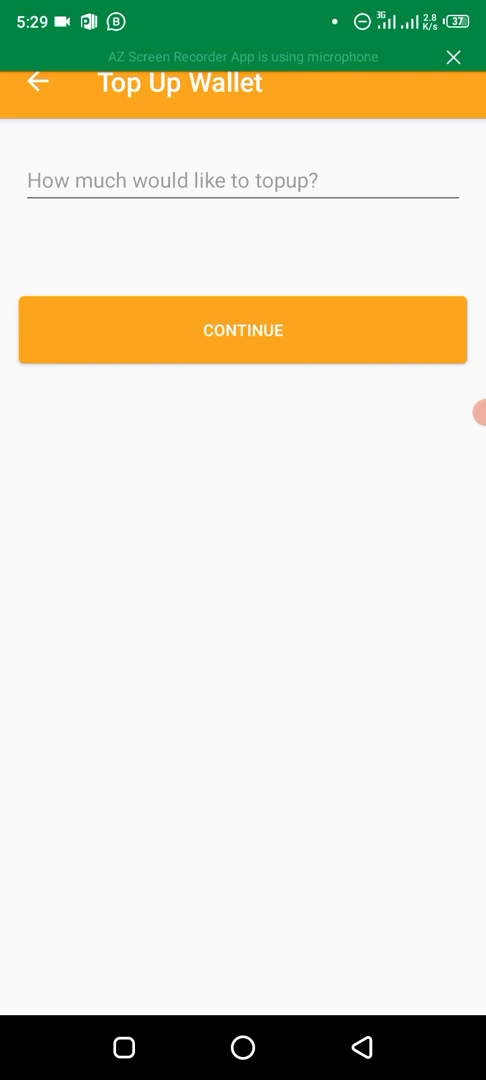
pyautogui.click(242, 180)
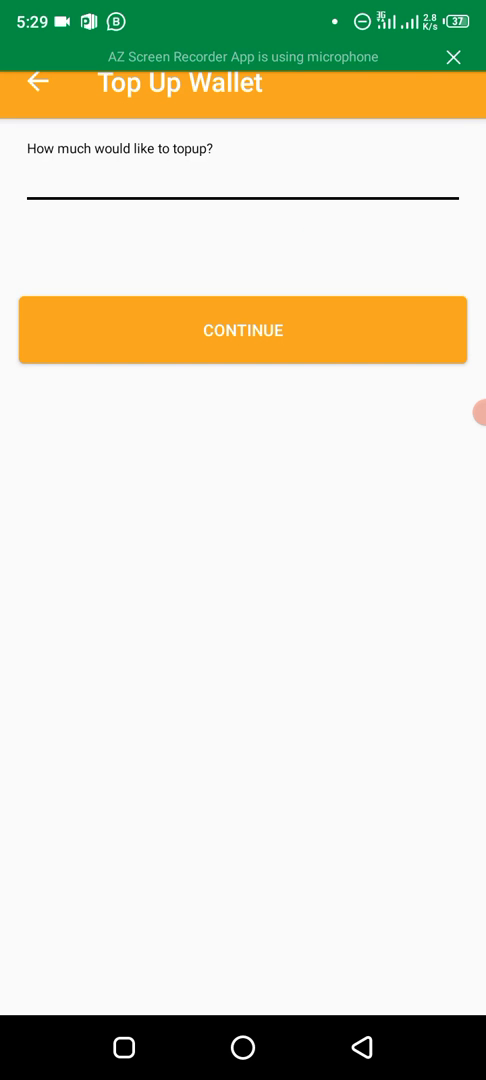
pyautogui.click(244, 196)
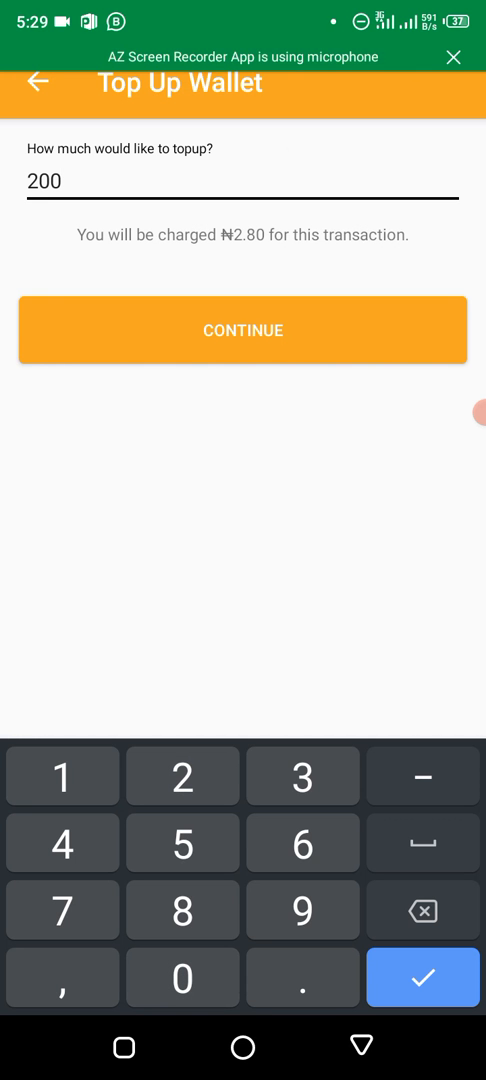
pyautogui.click(352, 330)
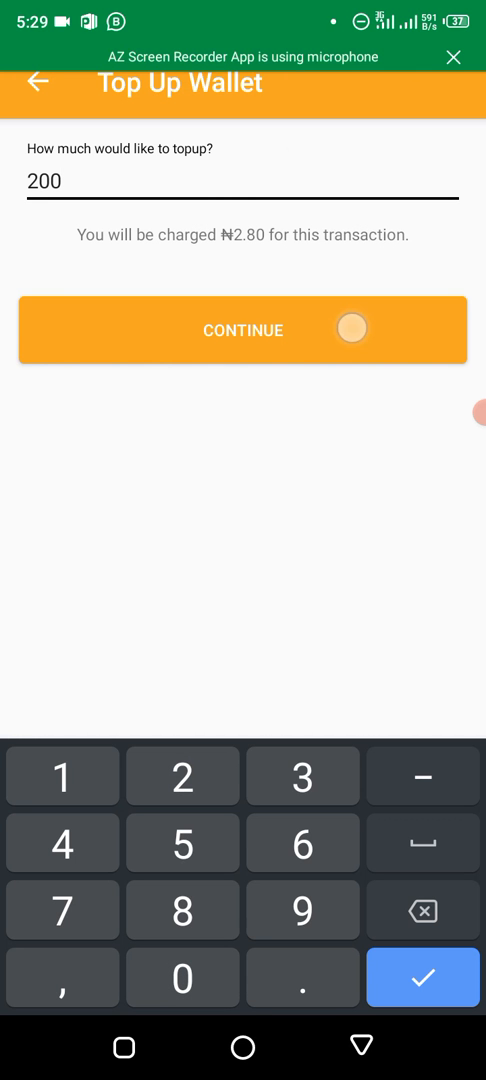
pyautogui.click(244, 330)
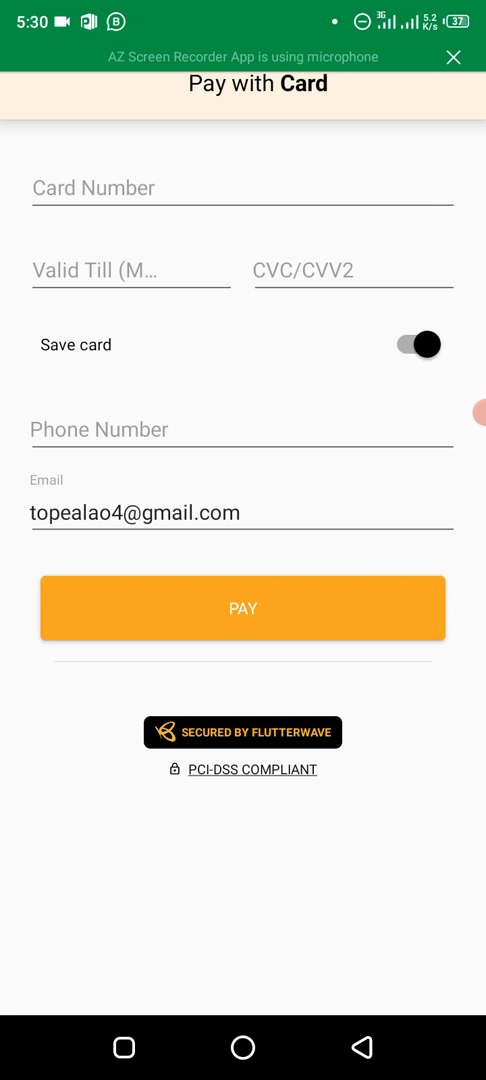
# - Turn Save card off, visit the card number, expiry and CVC fields, then leave the card form
pyautogui.click(408, 344)
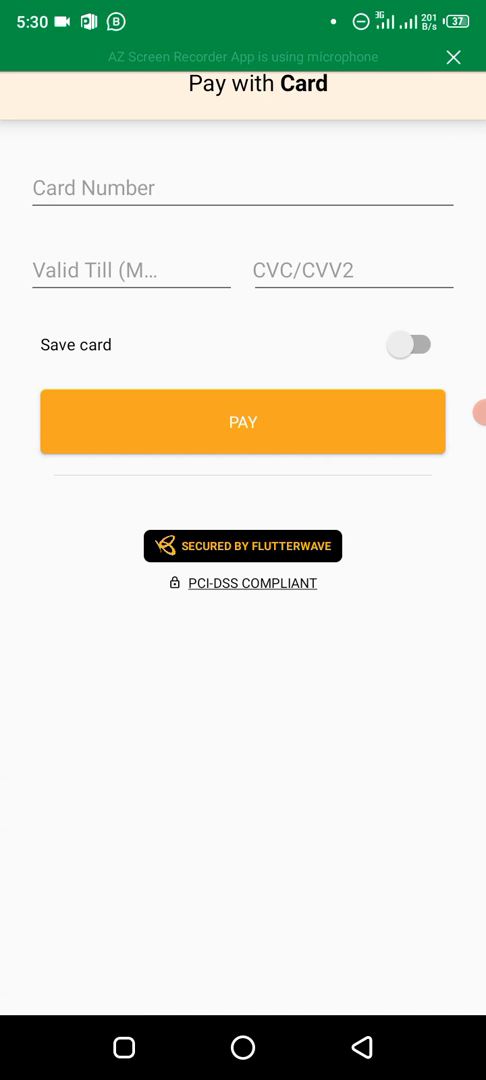
pyautogui.click(240, 188)
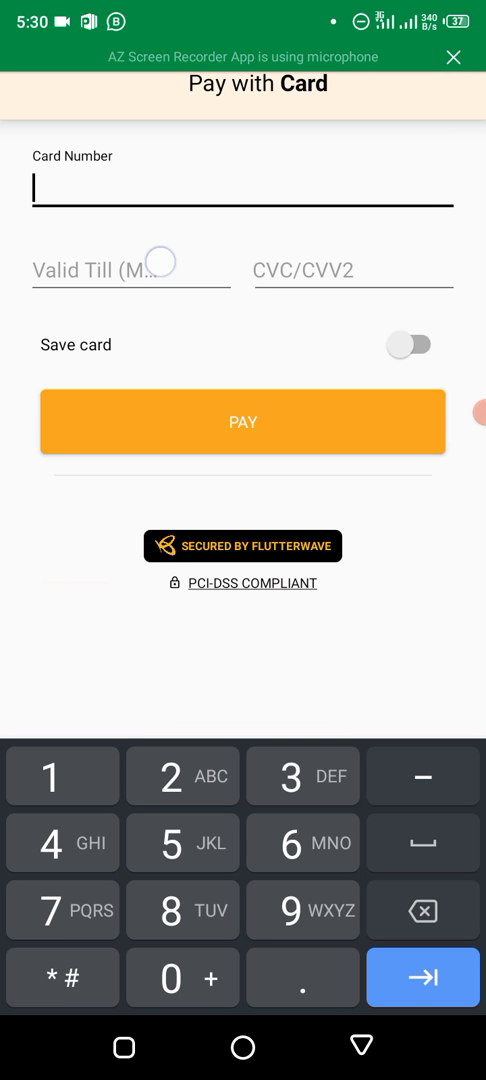
pyautogui.click(130, 268)
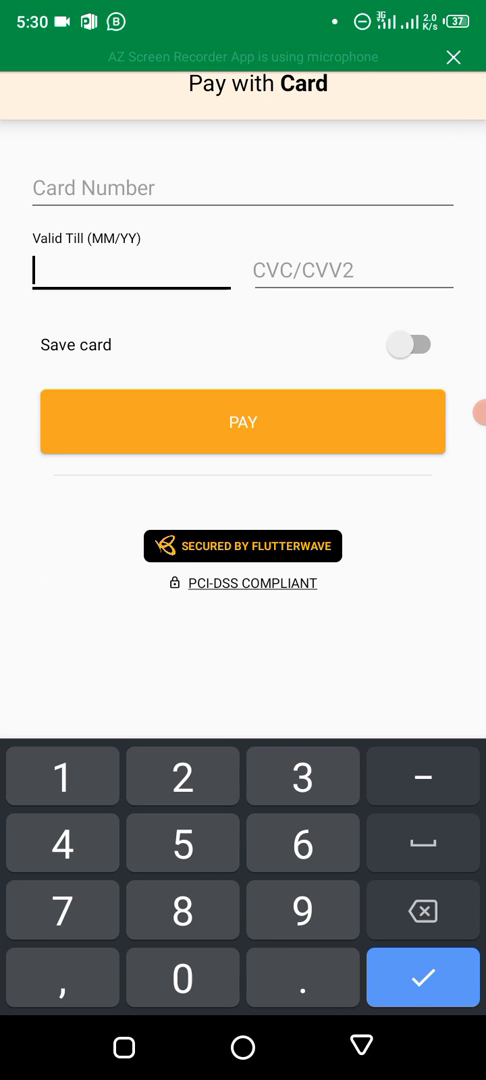
pyautogui.click(352, 268)
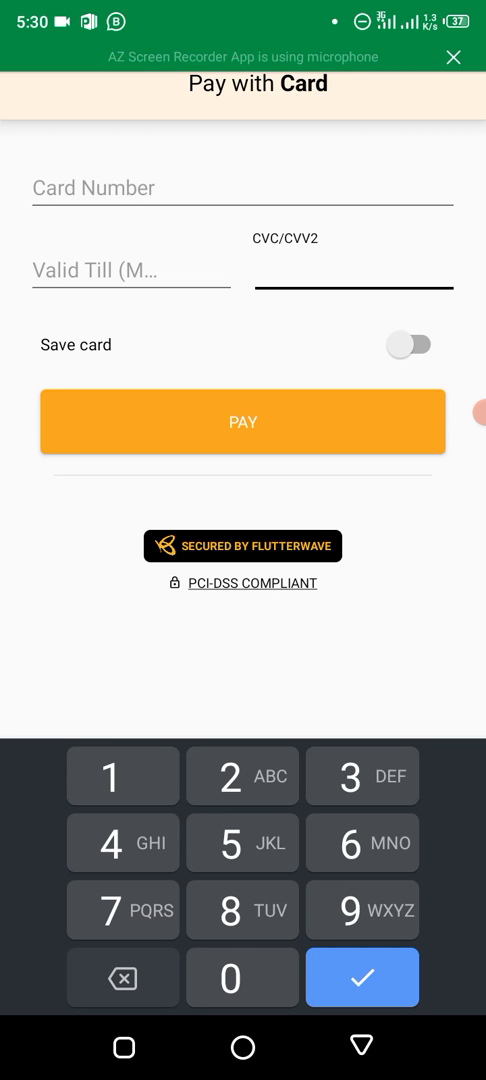
pyautogui.click(362, 976)
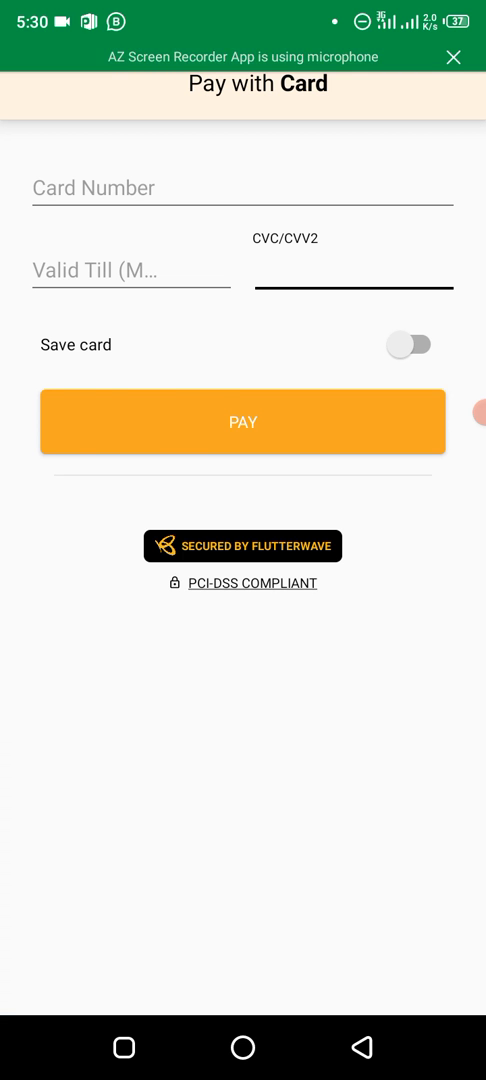
pyautogui.click(36, 84)
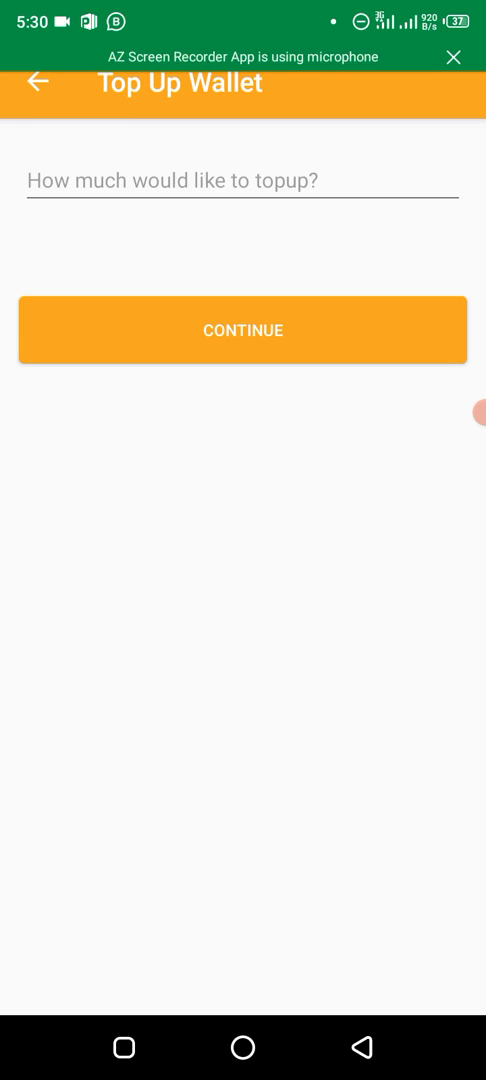
# - Enter a ₦1,000 top-up amount and continue to the Pay with Account form
pyautogui.click(242, 180)
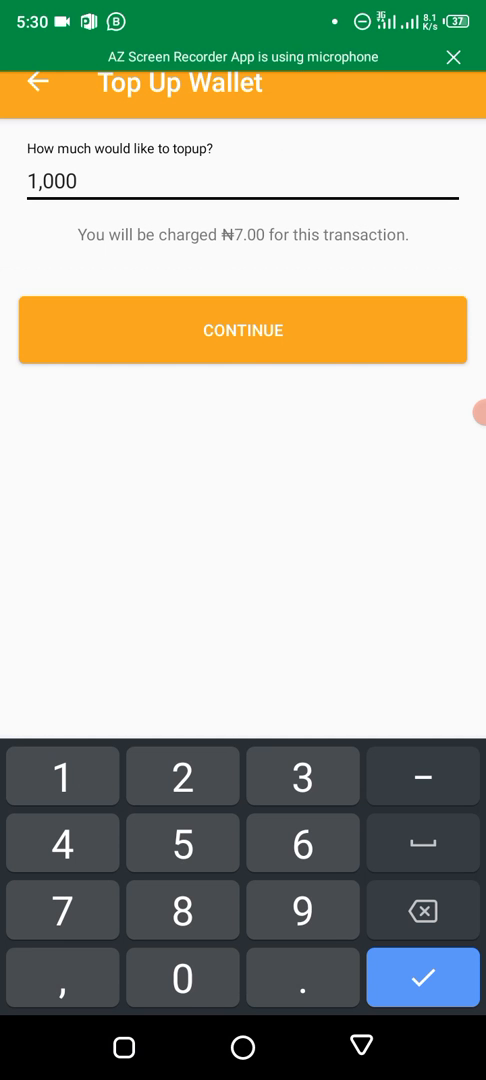
pyautogui.click(420, 976)
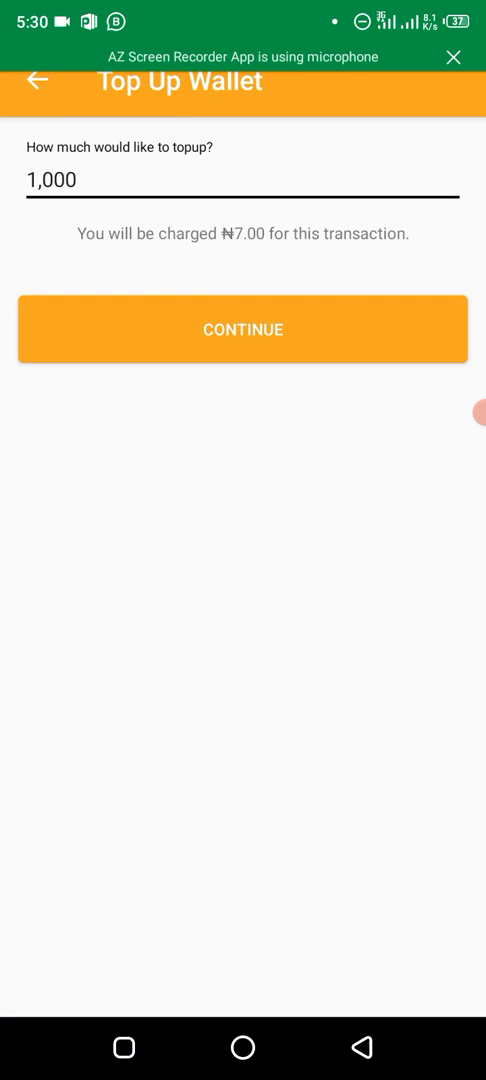
pyautogui.click(242, 328)
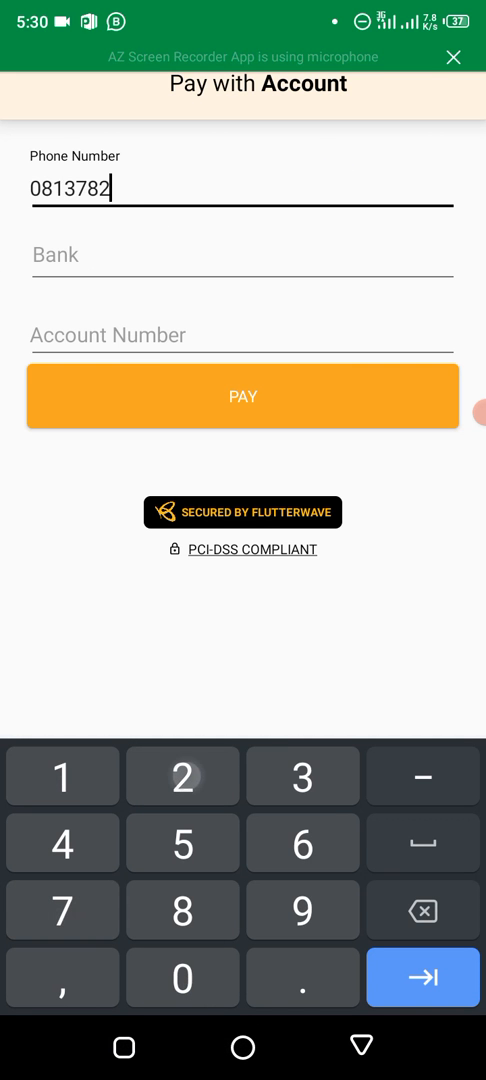
# - Complete the phone number ending 0379, then visit the Bank and Account Number fields without filling them
pyautogui.write('0379')
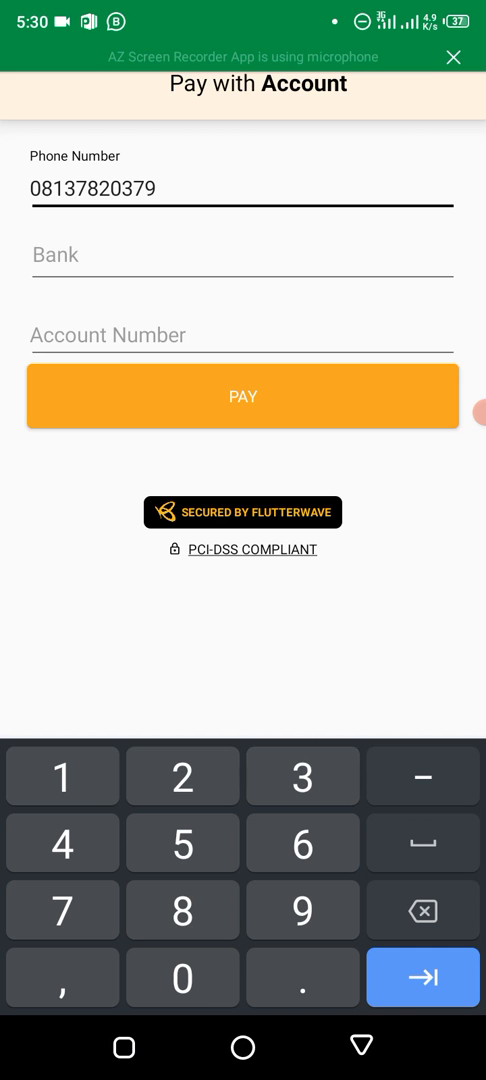
pyautogui.click(242, 396)
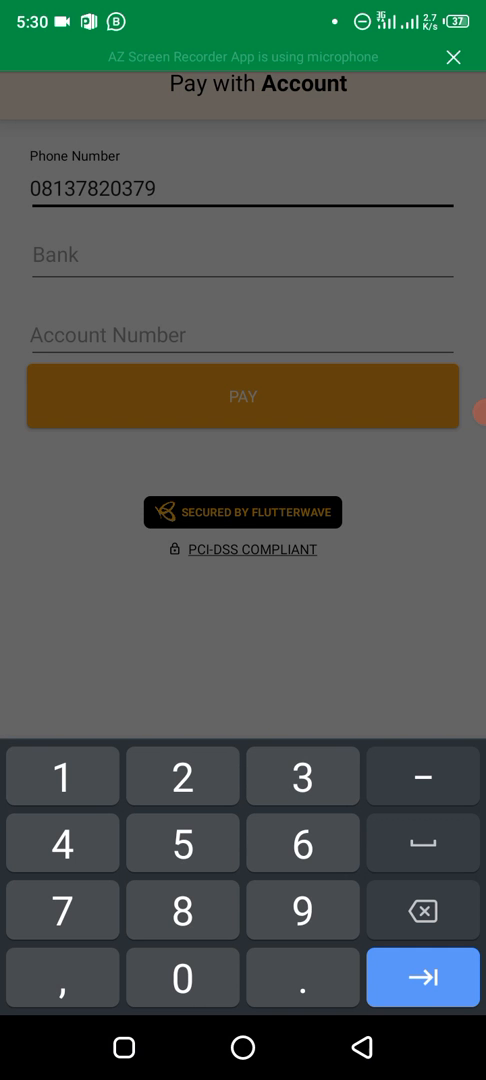
pyautogui.click(242, 254)
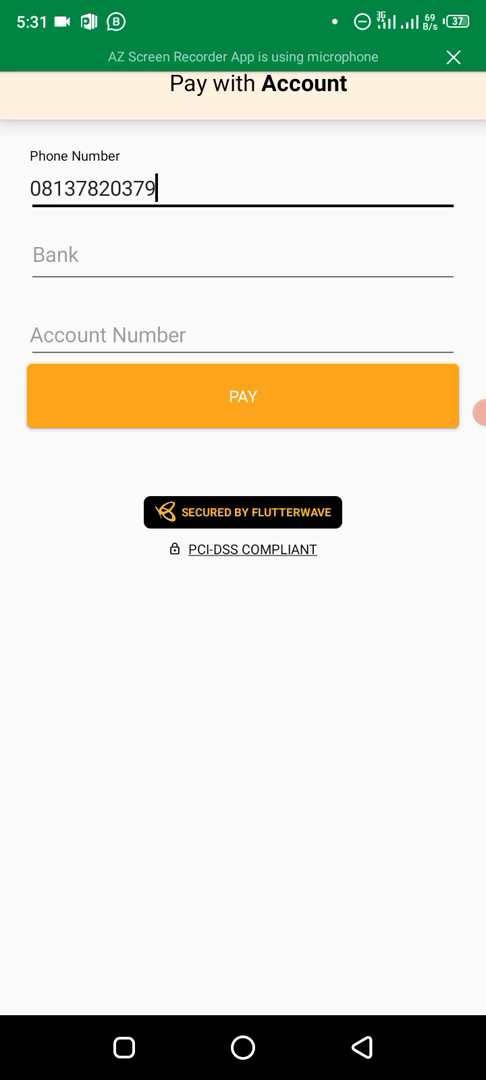
pyautogui.click(242, 336)
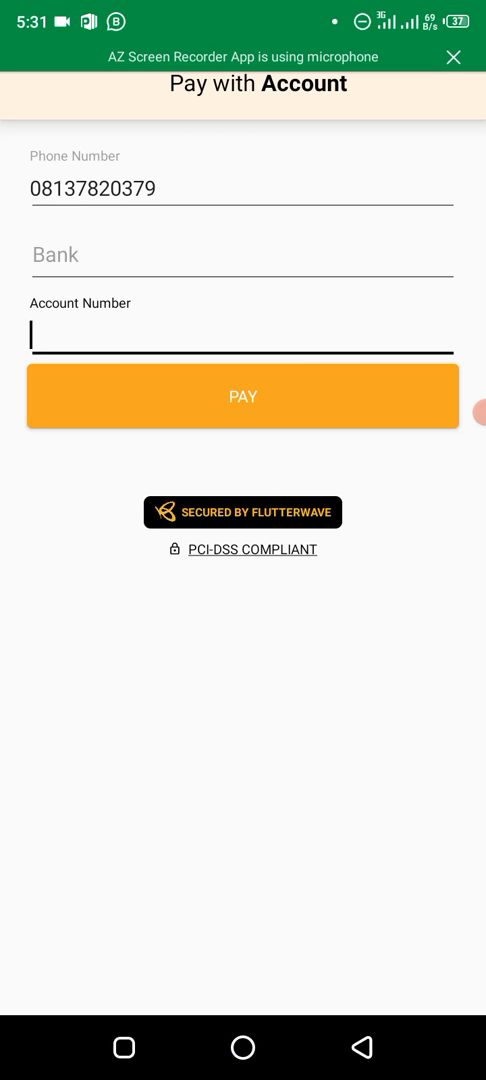
pyautogui.click(244, 332)
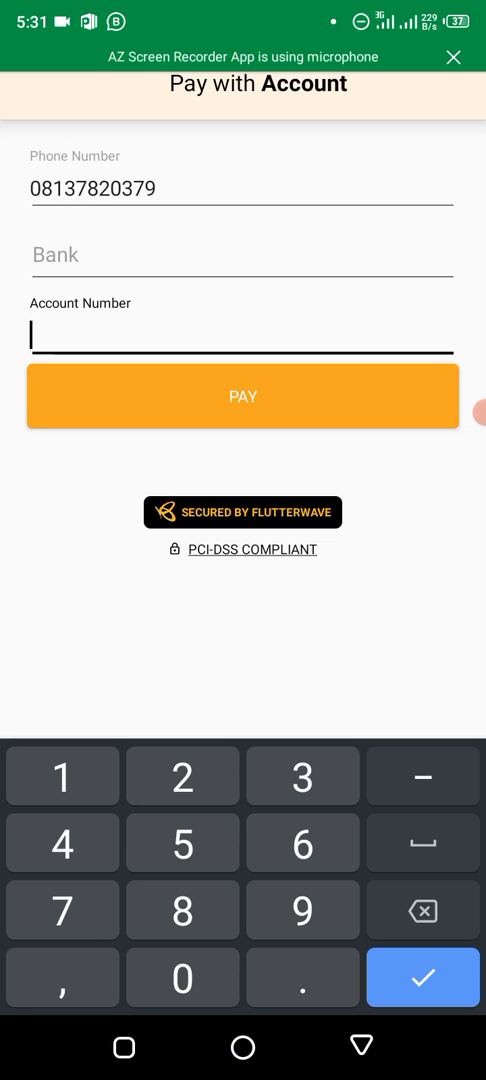
pyautogui.click(422, 976)
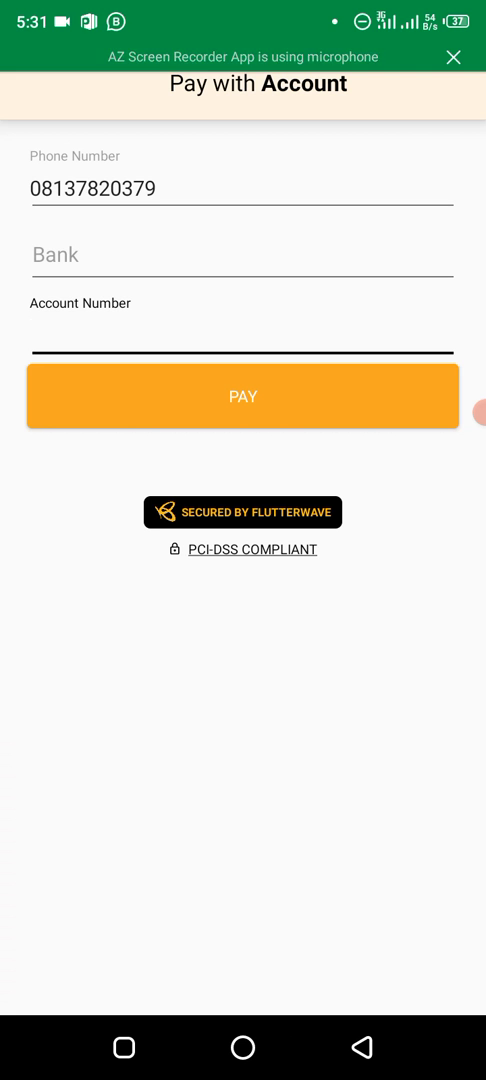
pyautogui.click(240, 336)
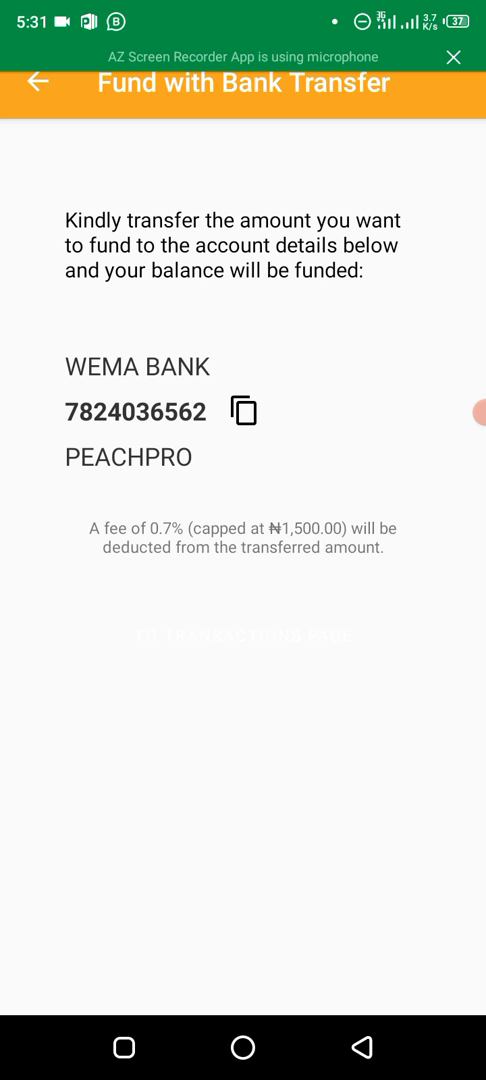
pyautogui.click(84, 420)
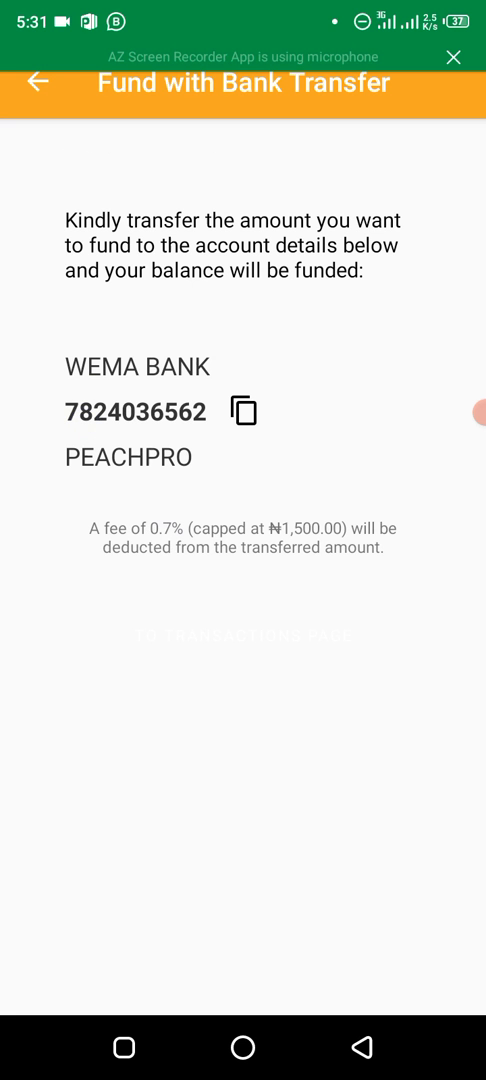
pyautogui.click(244, 412)
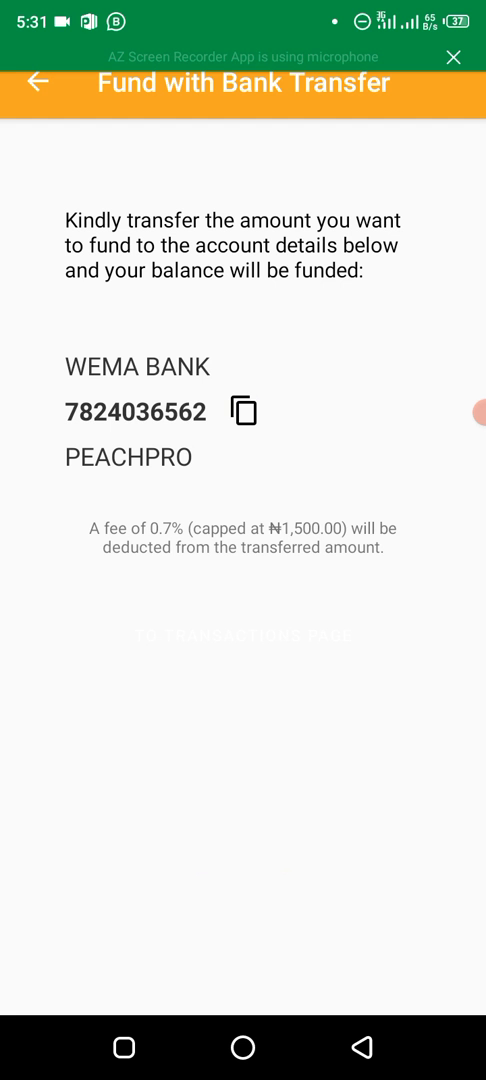
pyautogui.click(244, 410)
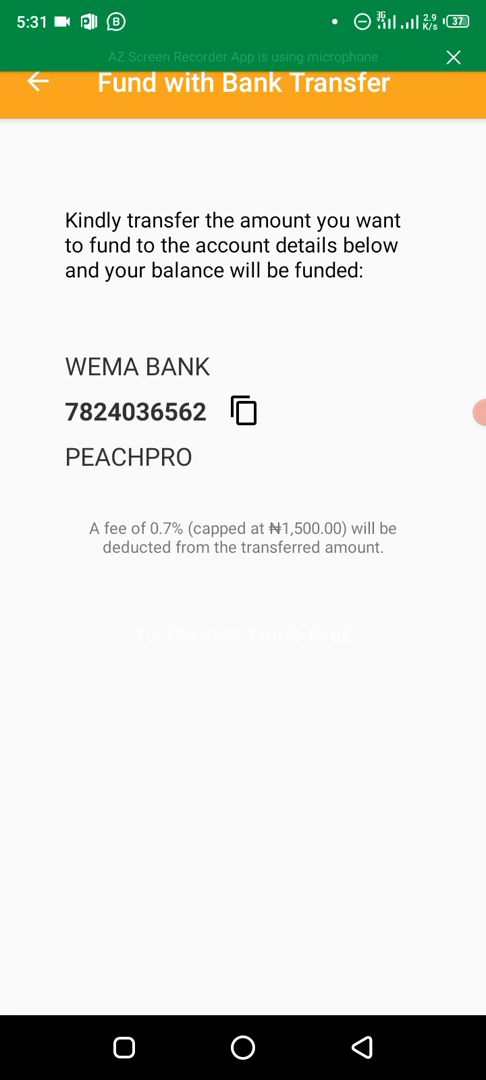
pyautogui.click(244, 412)
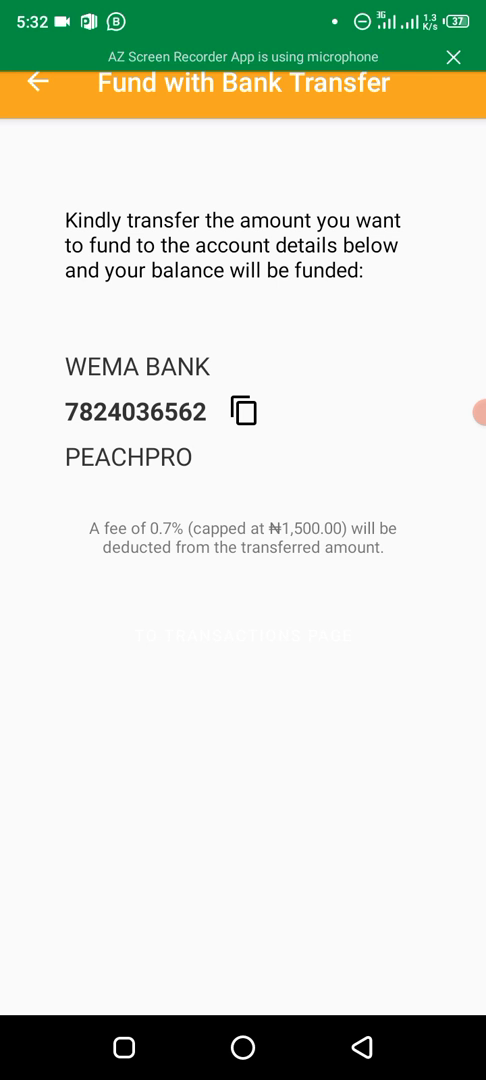
# - Leave Flutterwave POS, scroll the app drawer and launch the Access Bank app
pyautogui.click(244, 412)
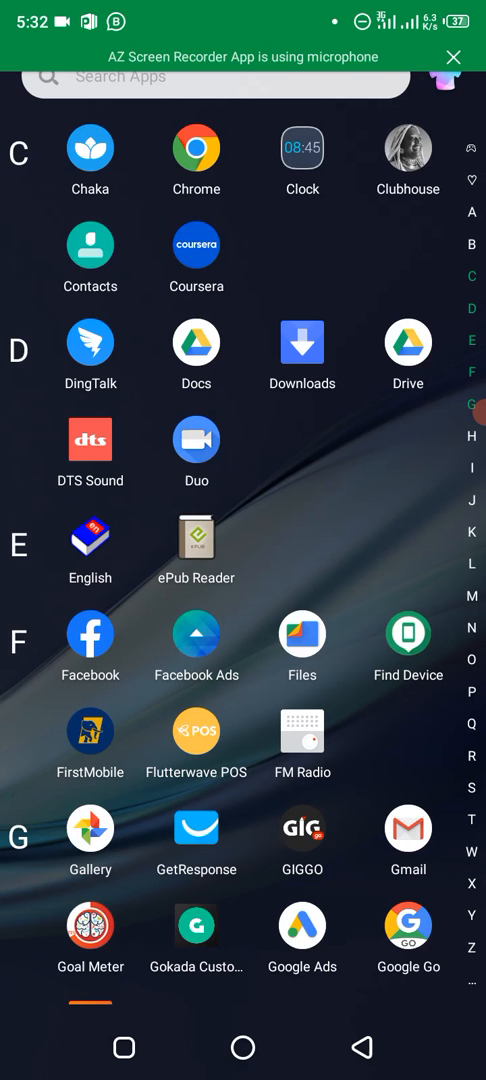
pyautogui.scroll(-3)
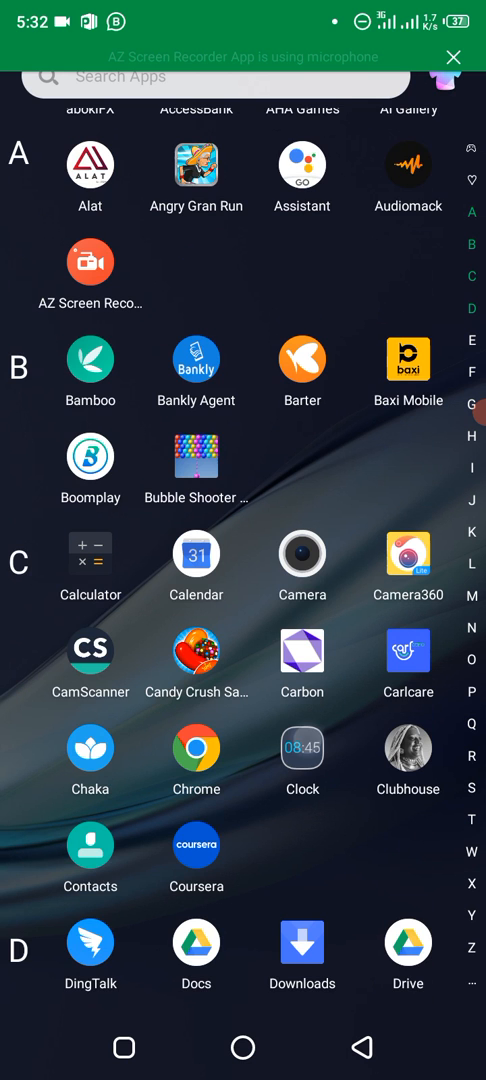
pyautogui.scroll(-3)
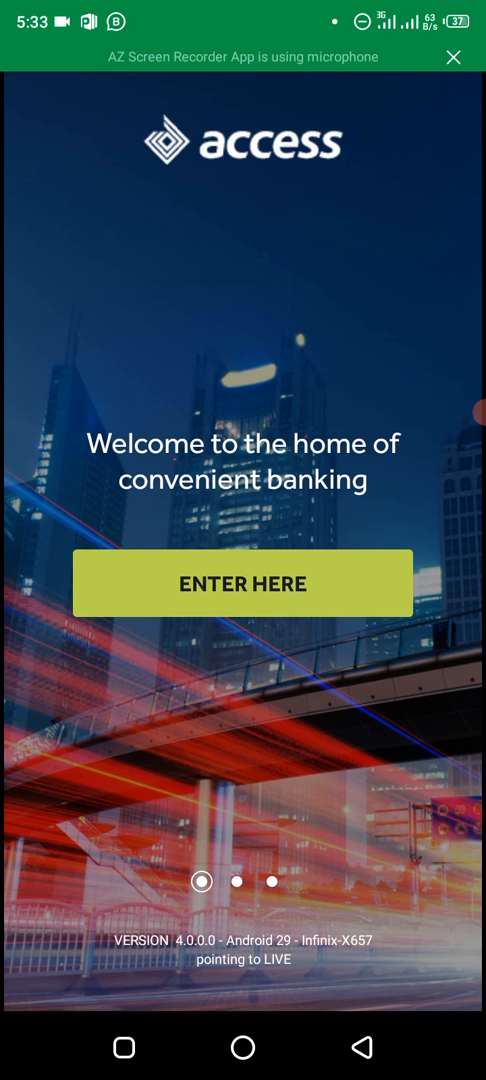
# - Enter the app, choose Sign In and log in with the fingerprint to reach the welcome greeting
pyautogui.click(244, 584)
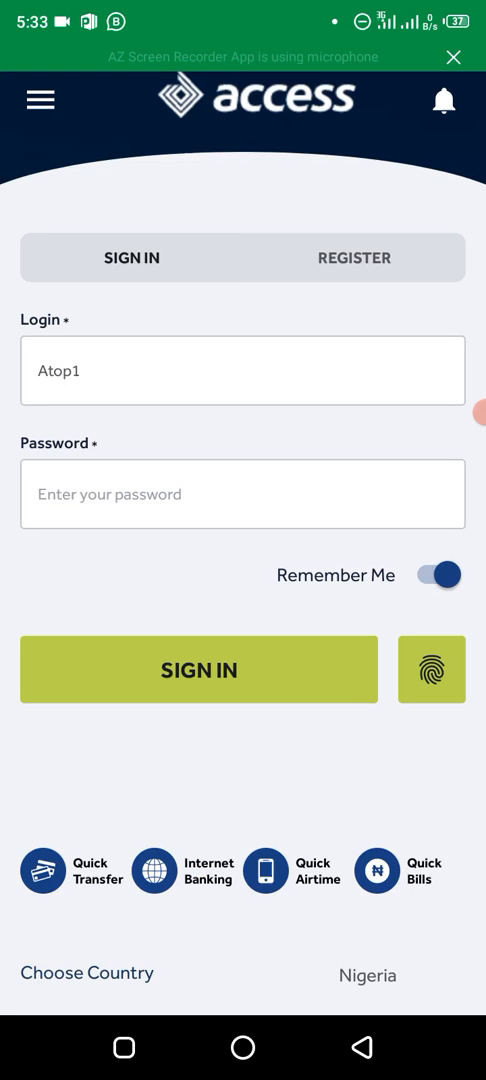
pyautogui.click(132, 256)
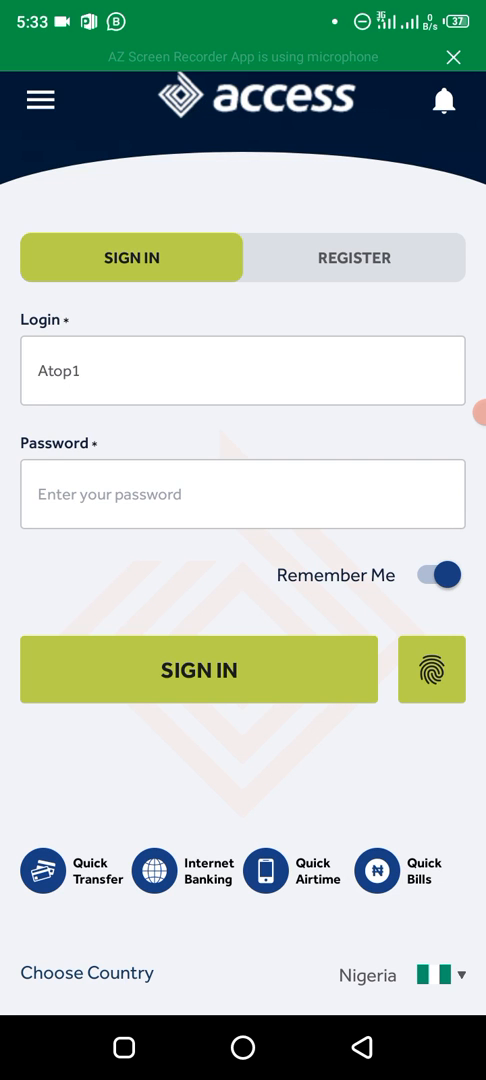
pyautogui.click(432, 668)
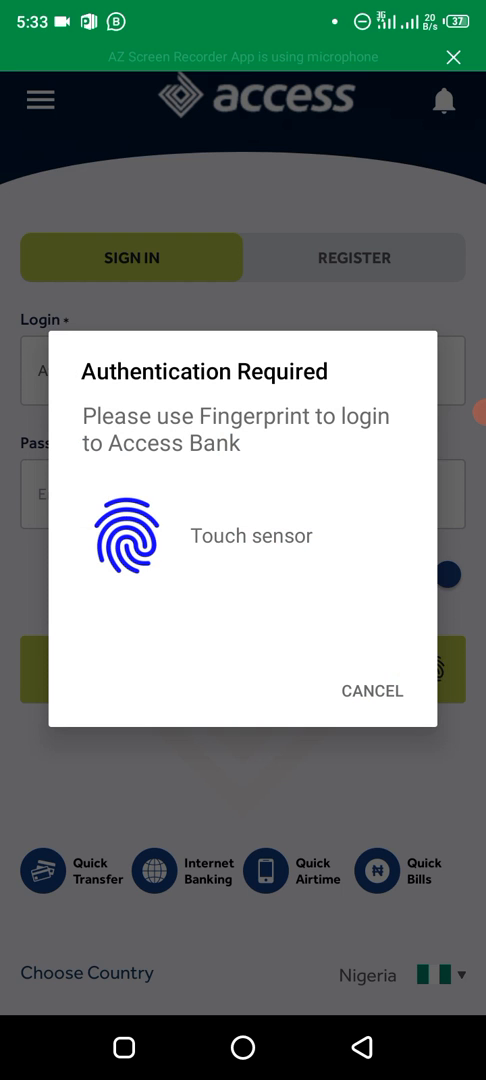
pyautogui.click(372, 690)
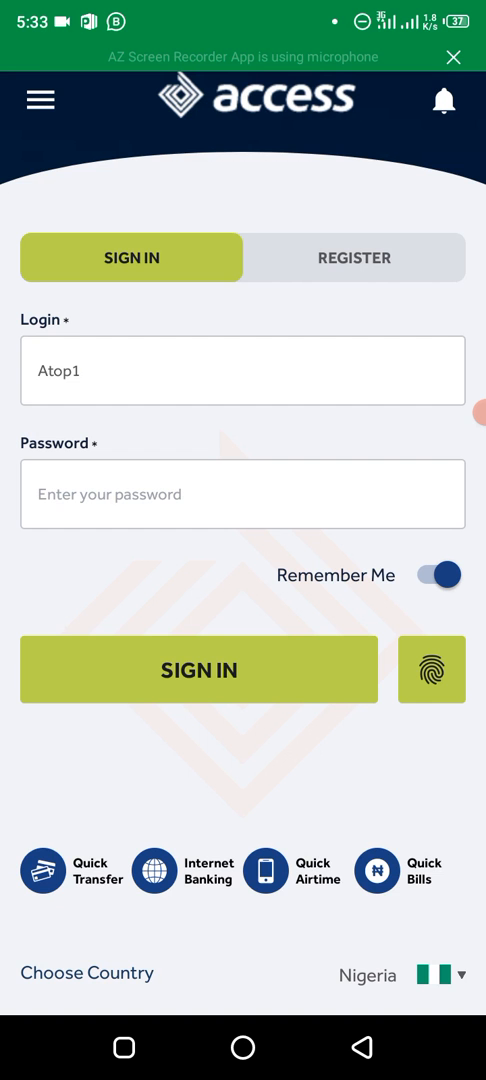
pyautogui.click(200, 668)
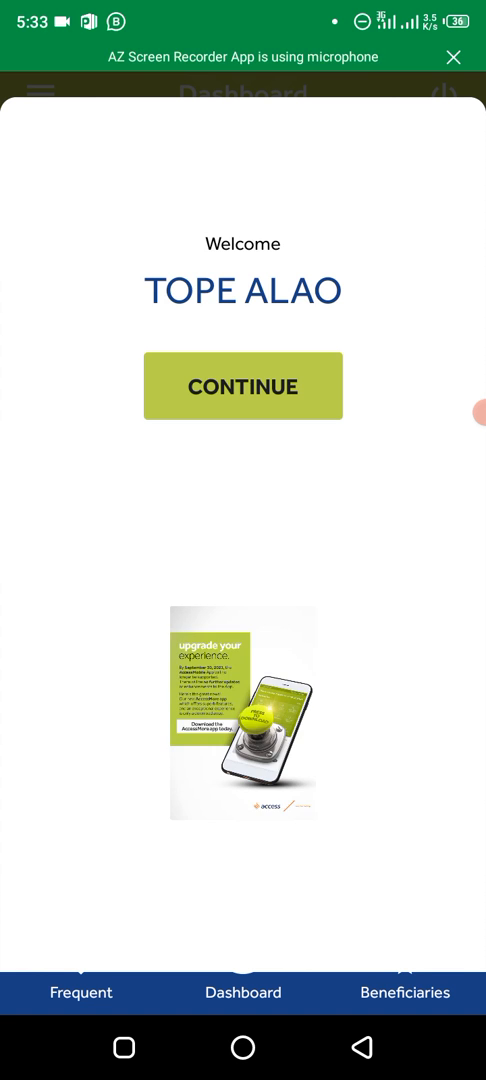
# - Dismiss the greeting and start a transfer to Other Banks, reaching the bank selection list
pyautogui.click(242, 386)
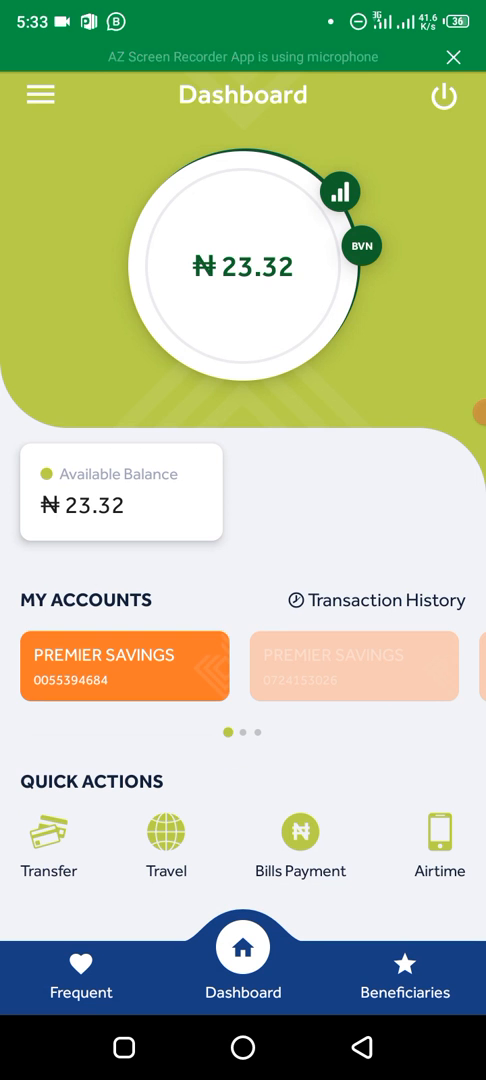
pyautogui.click(48, 844)
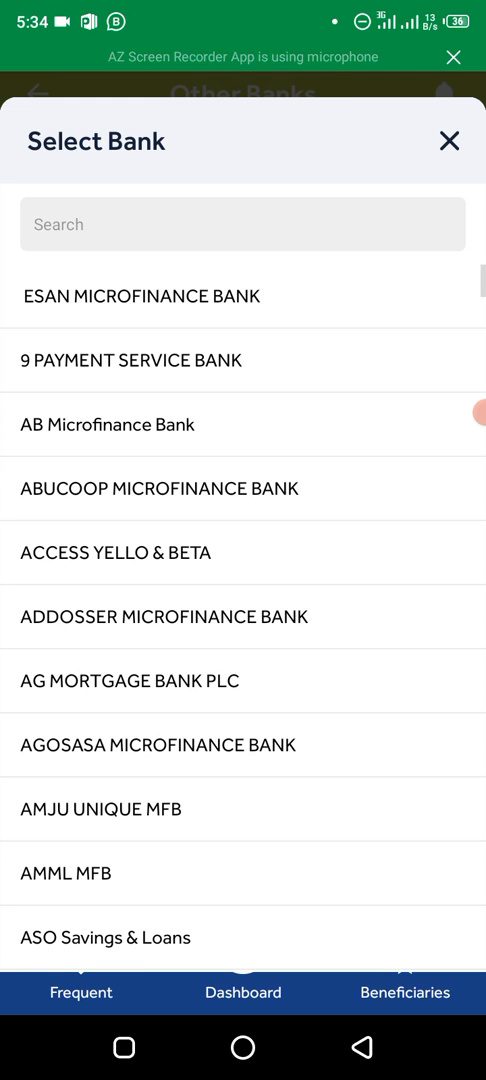
# - Search the bank list for 'Wema' and select Wema Bank as the receiving bank
pyautogui.click(242, 224)
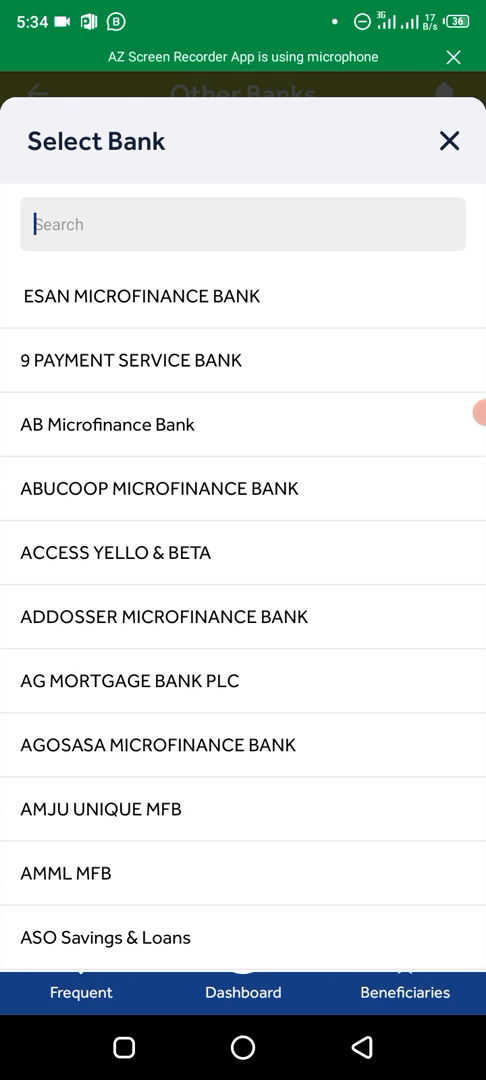
pyautogui.write('We')
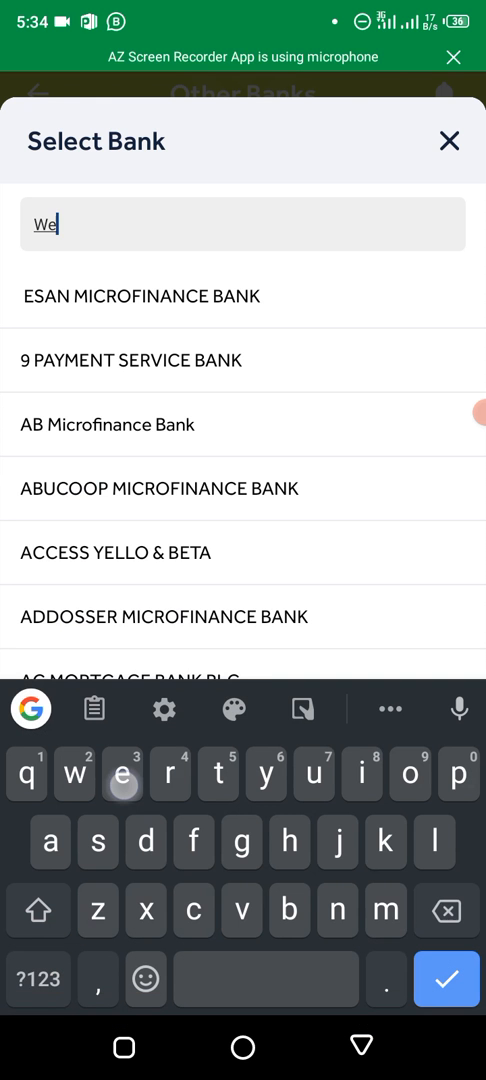
pyautogui.write('ma')
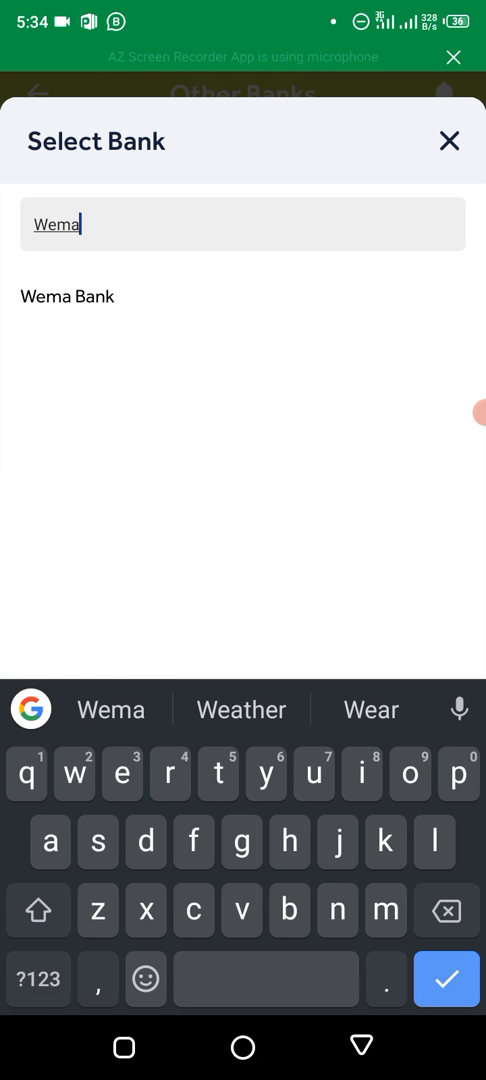
pyautogui.click(68, 296)
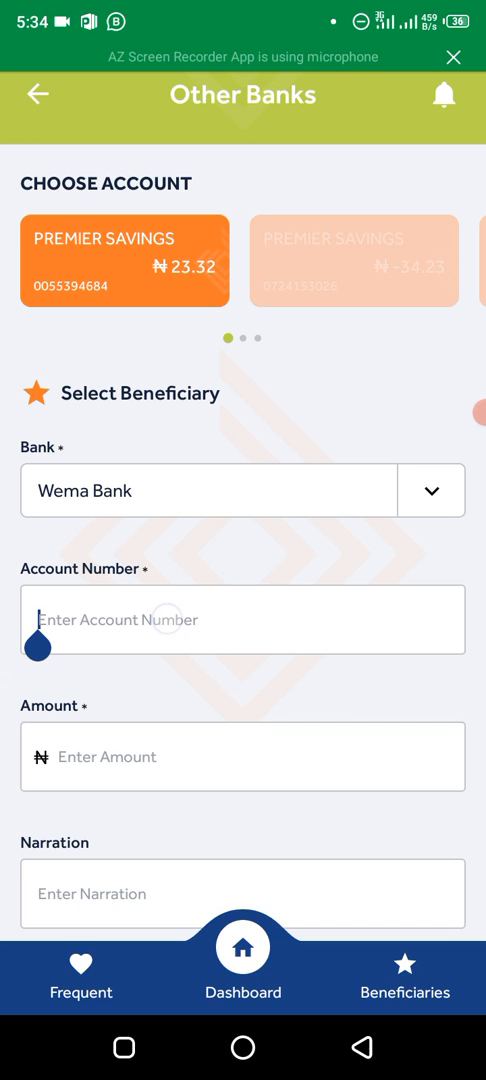
pyautogui.click(244, 620)
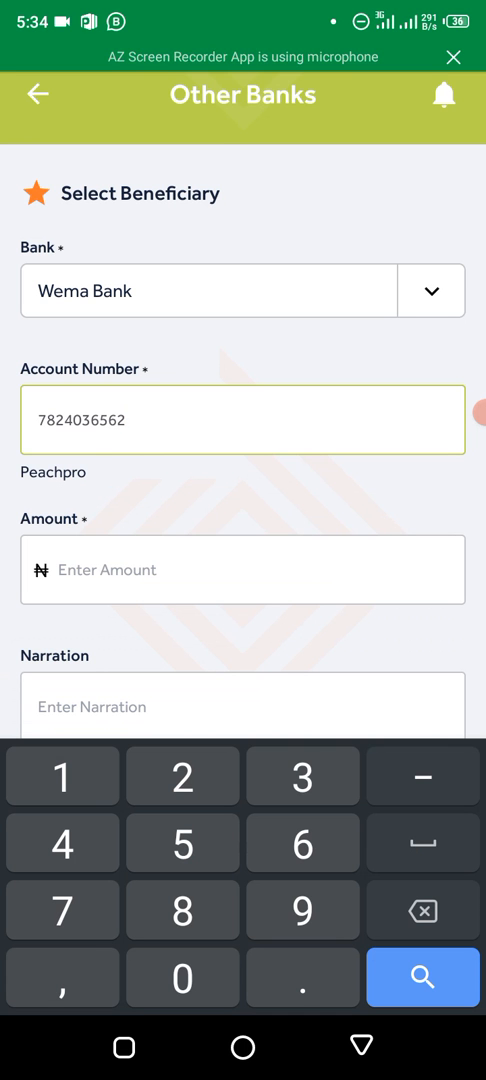
pyautogui.write('2000')
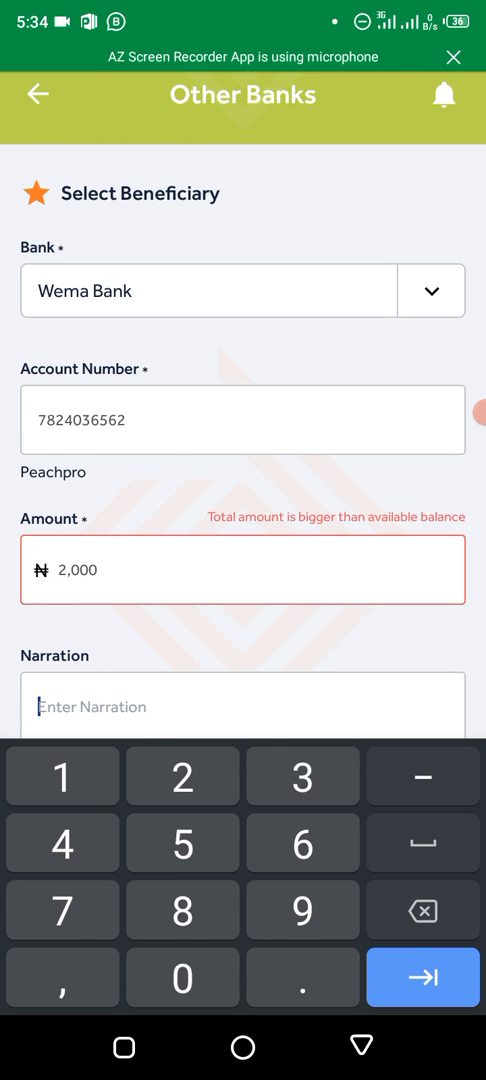
pyautogui.click(242, 704)
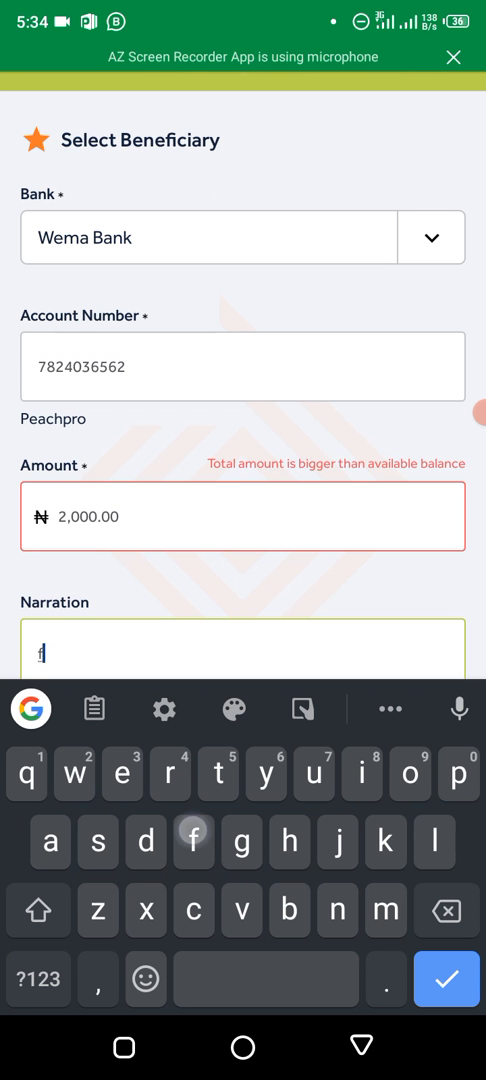
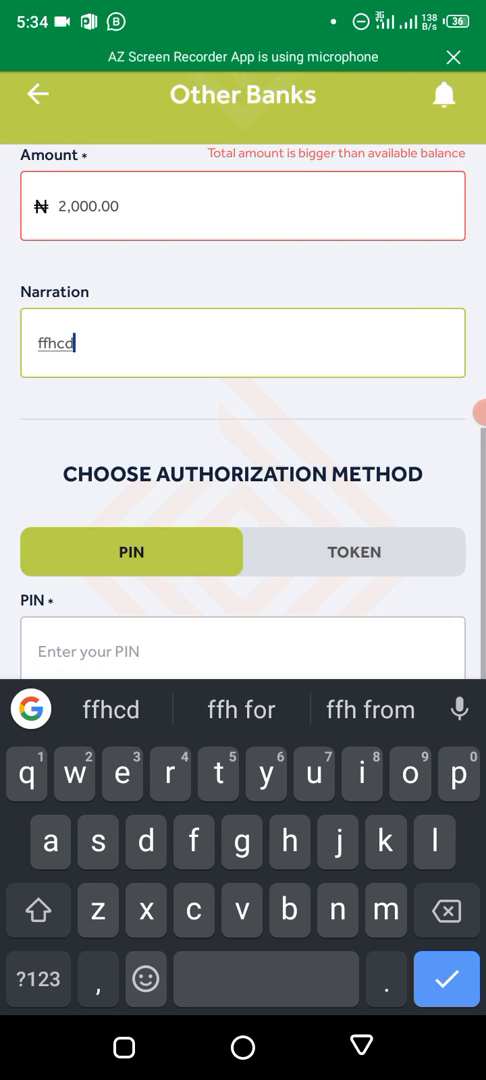
pyautogui.scroll(-3)
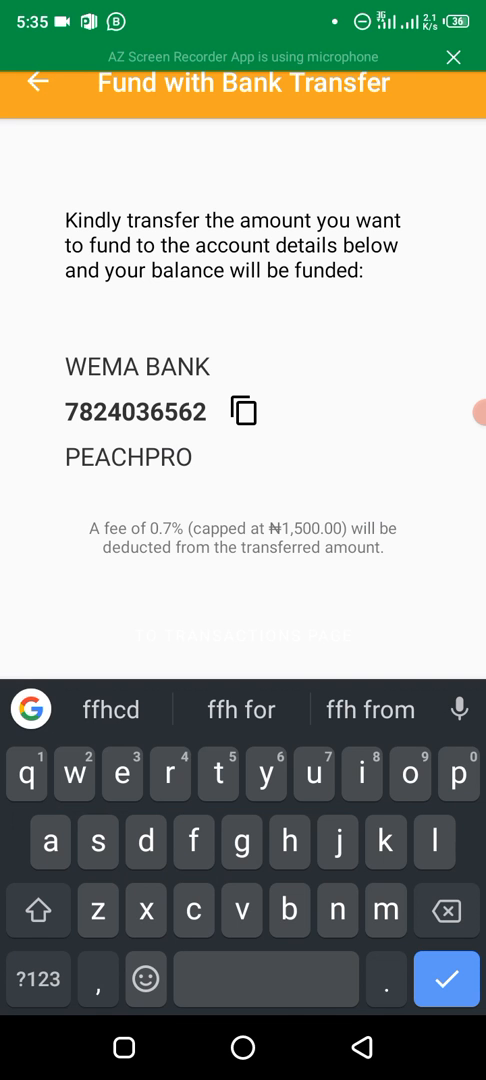
# - Back out of Fund with Bank Transfer and Top Up Wallet to the ₦0.00 home dashboard
pyautogui.click(38, 84)
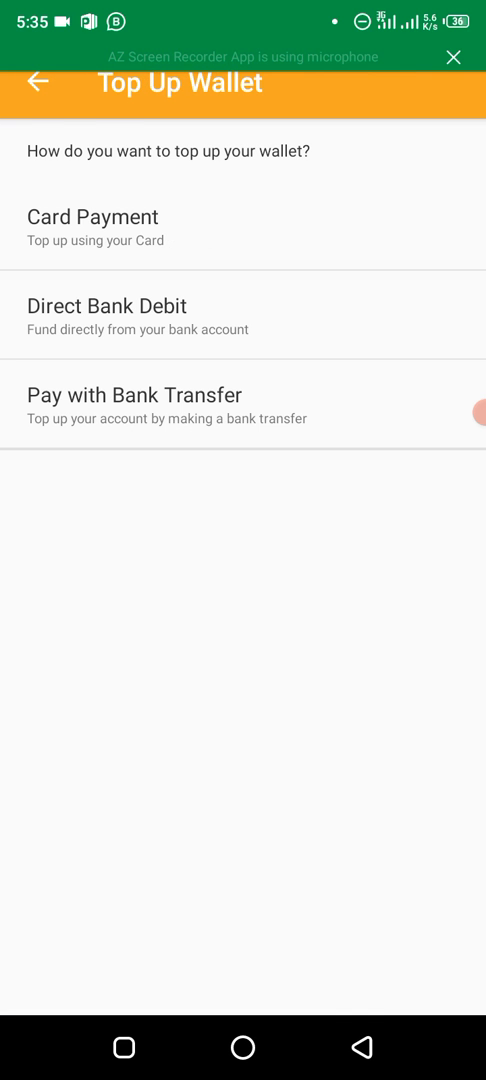
pyautogui.click(38, 82)
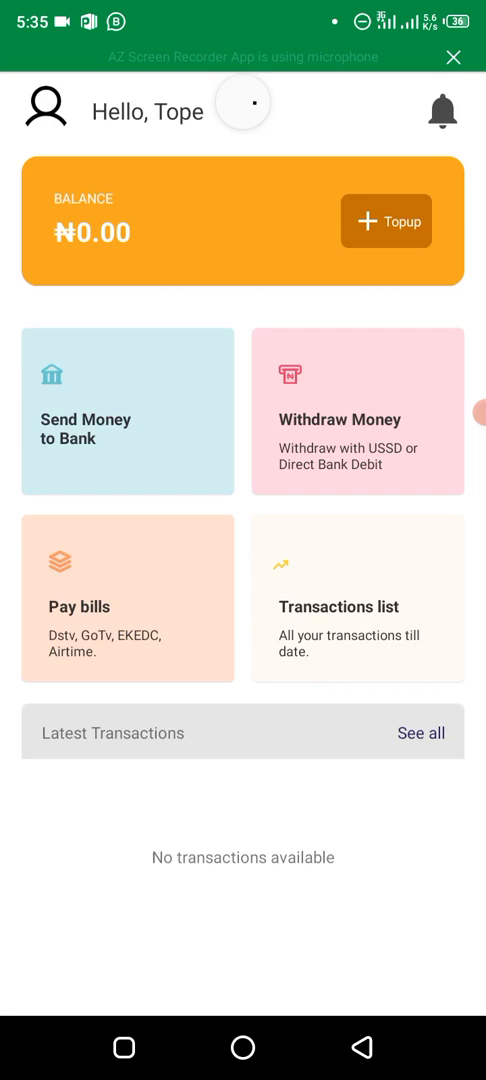